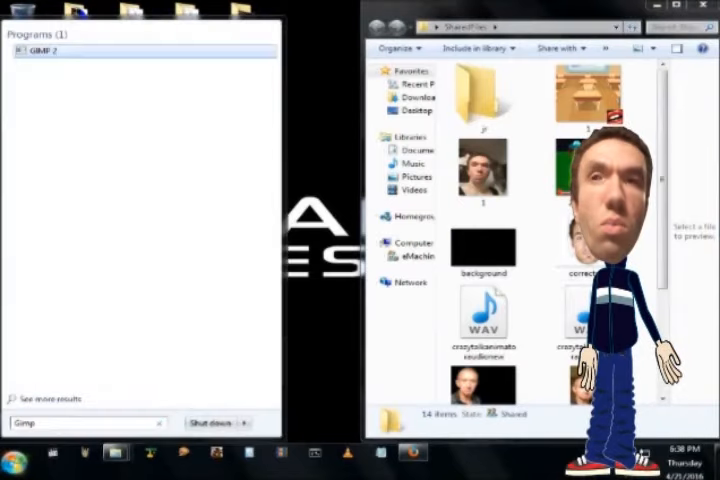
- Launch GIMP so it opens with the face photo loaded
{"action": "left_click", "coordinate": [38, 50]}
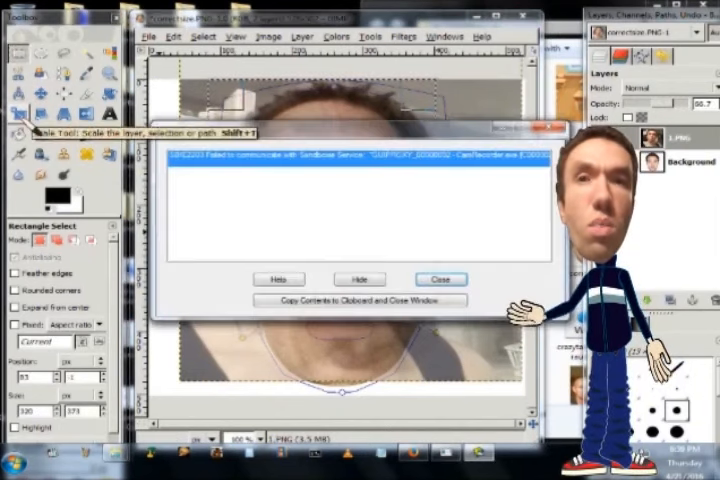
- Dismiss the communication error and scale the face photo layer up
{"action": "left_click", "coordinate": [438, 280]}
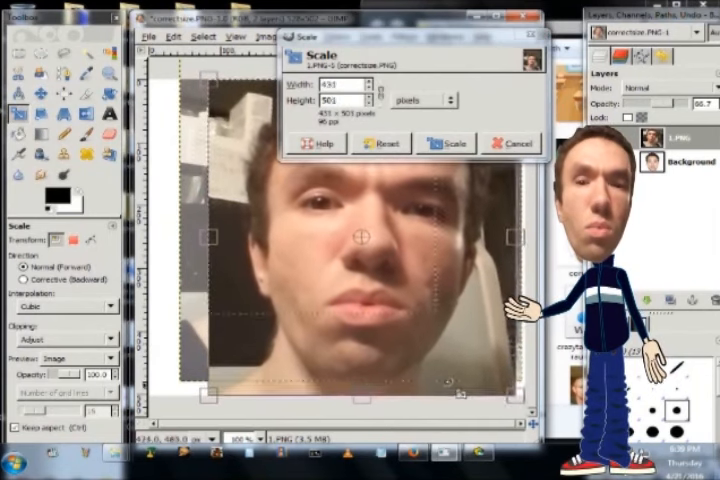
{"action": "left_click", "coordinate": [452, 144]}
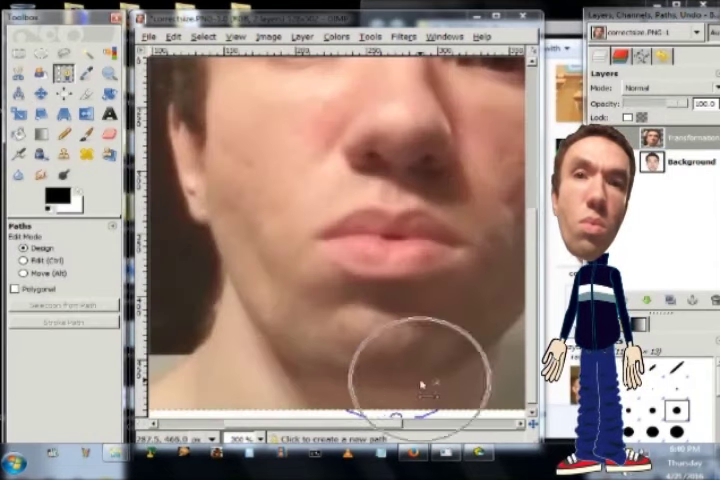
- Start the outline path at the chin and bend it to follow the hairline
{"action": "left_click", "coordinate": [284, 364]}
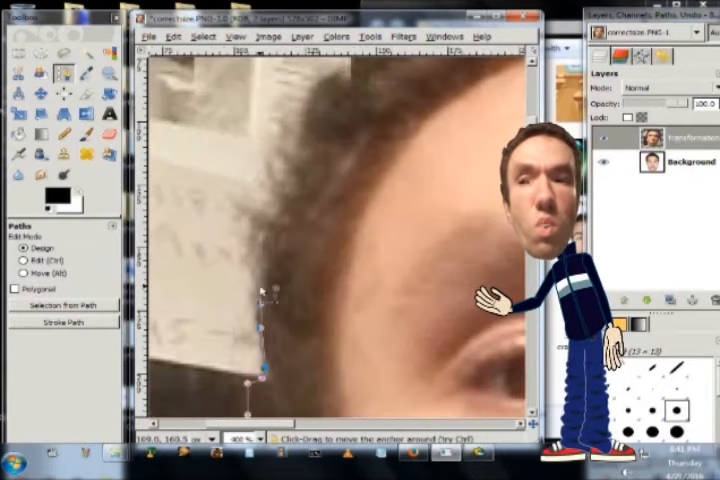
{"action": "left_click_drag", "start_coordinate": [260, 290], "coordinate": [290, 196]}
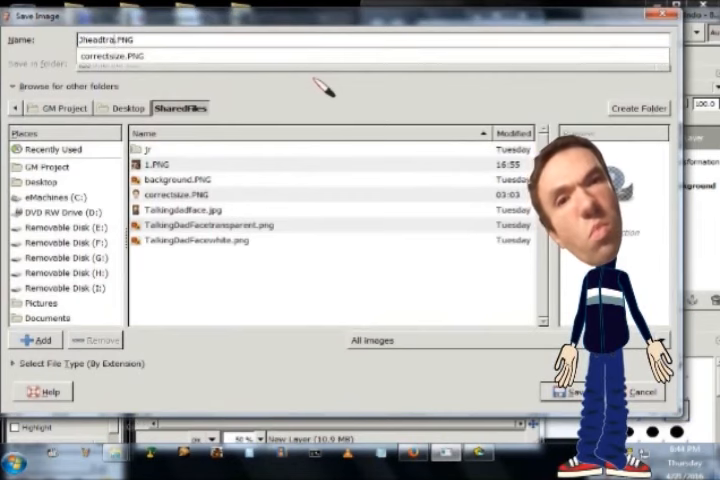
- Save the cut-out face as a new PNG in the SharedFiles folder
{"action": "left_click", "coordinate": [568, 392]}
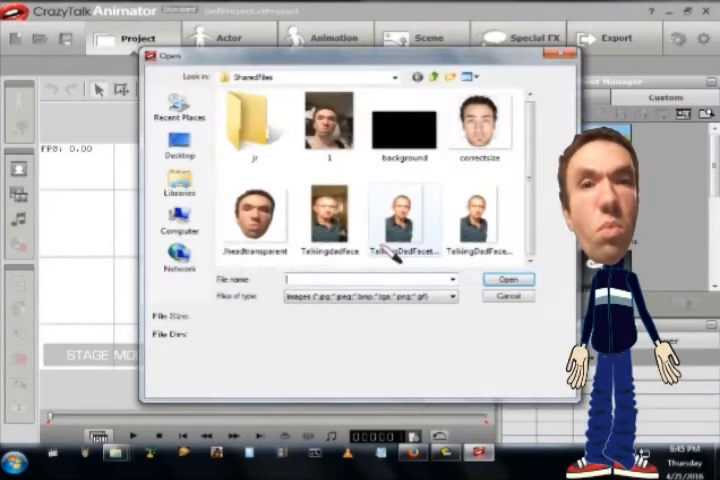
- Pick the transparent face PNG from SharedFiles as the head image
{"action": "left_click", "coordinate": [508, 280]}
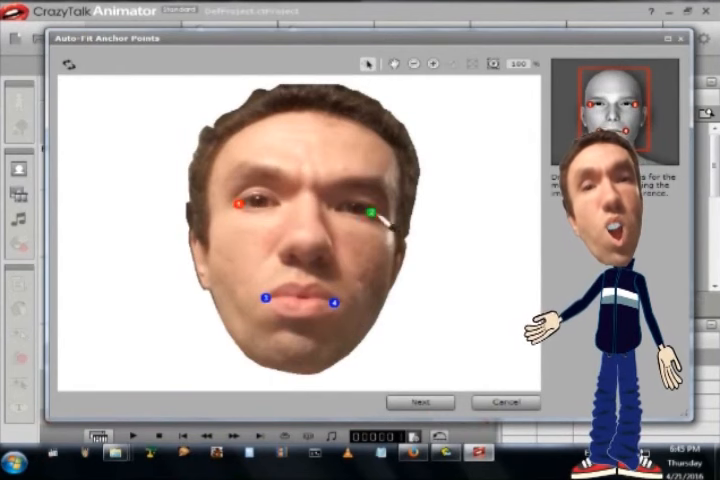
- Position the eye and mouth anchor points on the imported face
{"action": "left_click", "coordinate": [418, 400]}
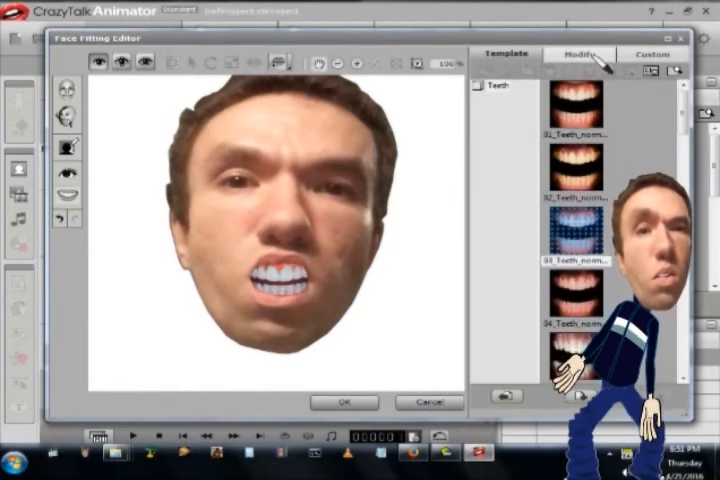
- Apply a teeth template to the face's mouth from the template library
{"action": "left_click", "coordinate": [578, 54]}
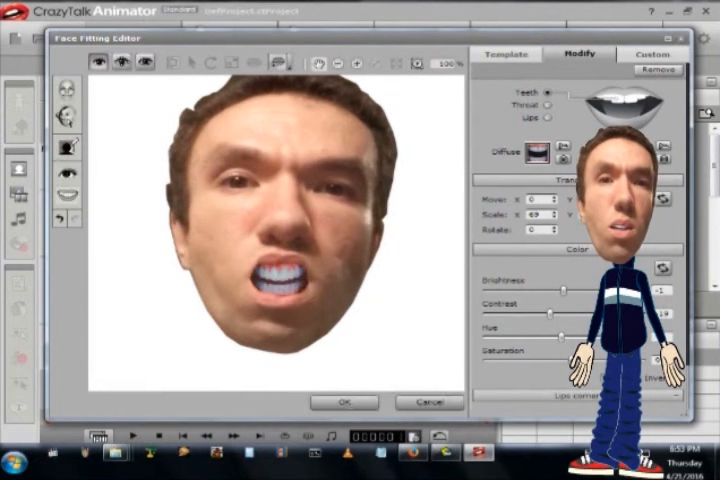
- Switch the face preview back to closed mouth, keeping the chosen teeth
{"action": "left_click", "coordinate": [284, 60]}
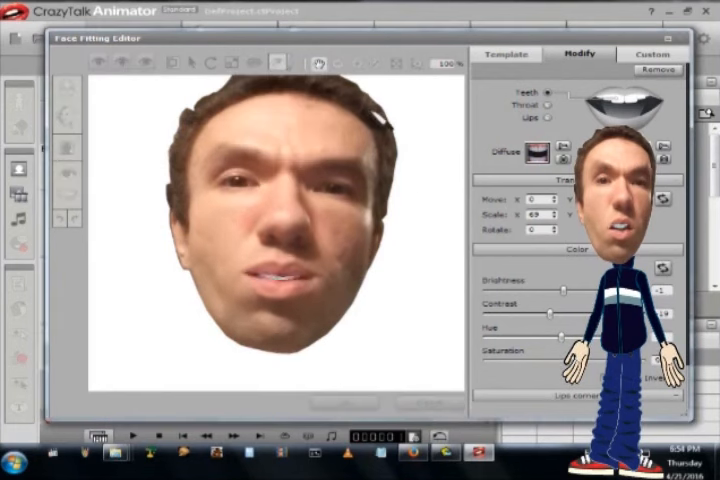
- Confirm the face fitting so the new head appears on the stage as an actor
{"action": "left_click", "coordinate": [124, 62]}
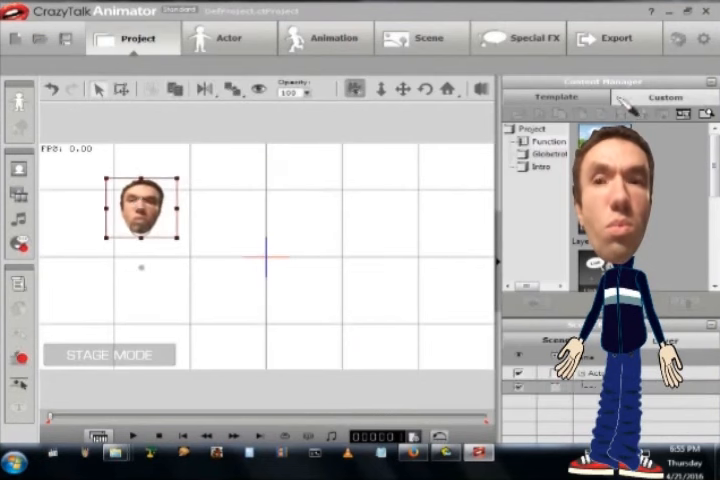
- Add the fitted head to the custom head library under a name and save it
{"action": "left_click", "coordinate": [228, 38]}
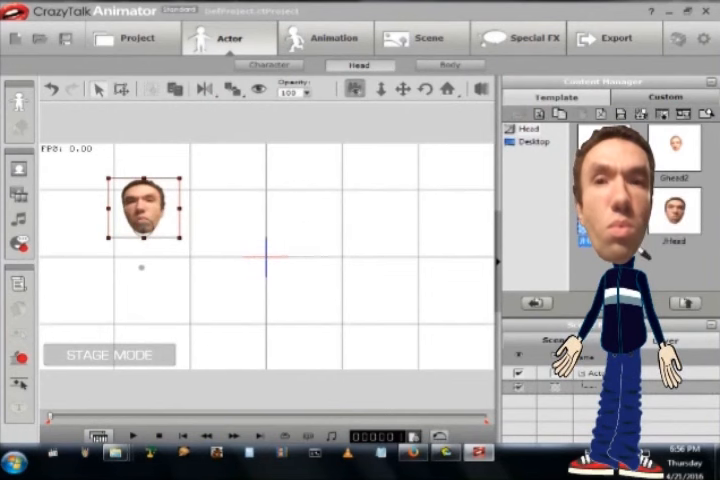
{"action": "mouse_move", "coordinate": [68, 38]}
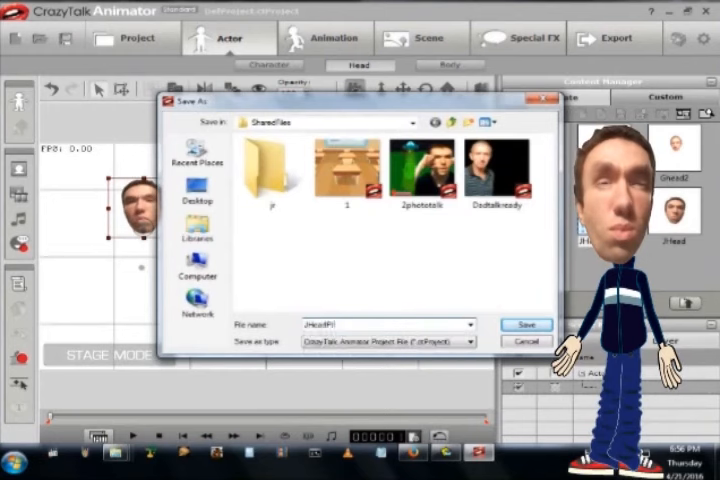
{"action": "left_click", "coordinate": [526, 324]}
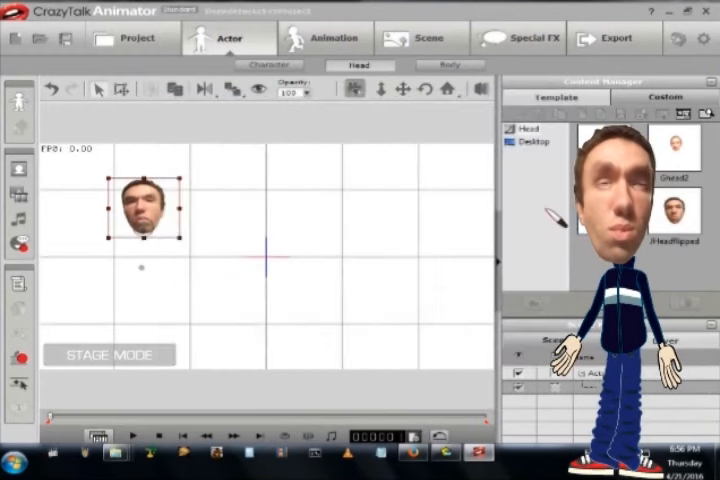
{"action": "left_click", "coordinate": [448, 64]}
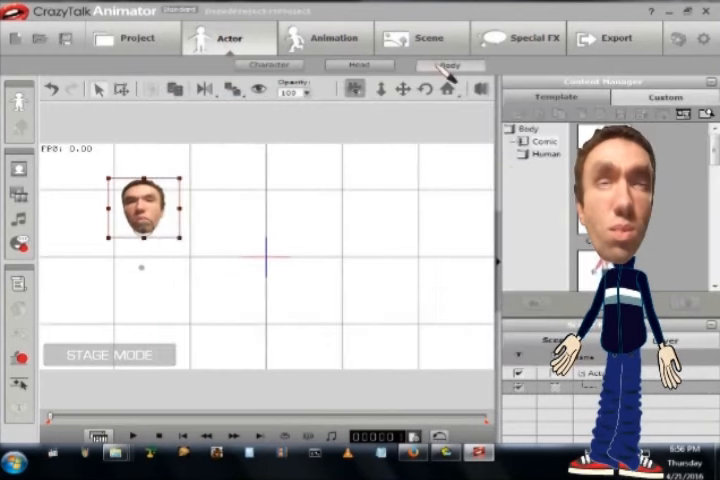
- Attach a full body template beneath the custom head and move to Animation mode
{"action": "left_click", "coordinate": [544, 156]}
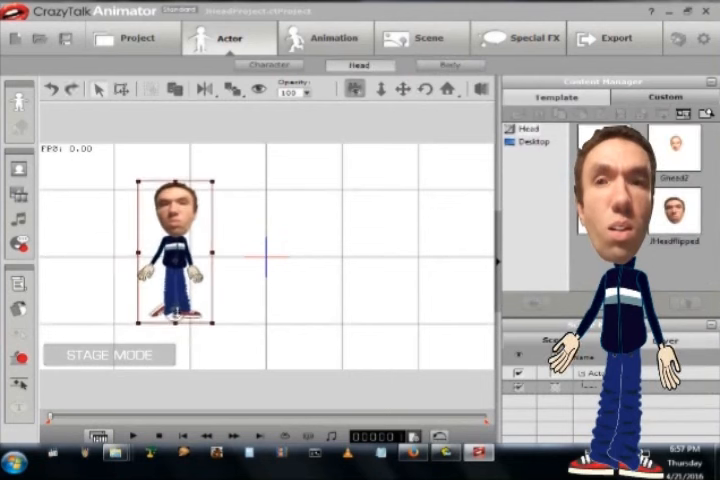
{"action": "left_click", "coordinate": [328, 38]}
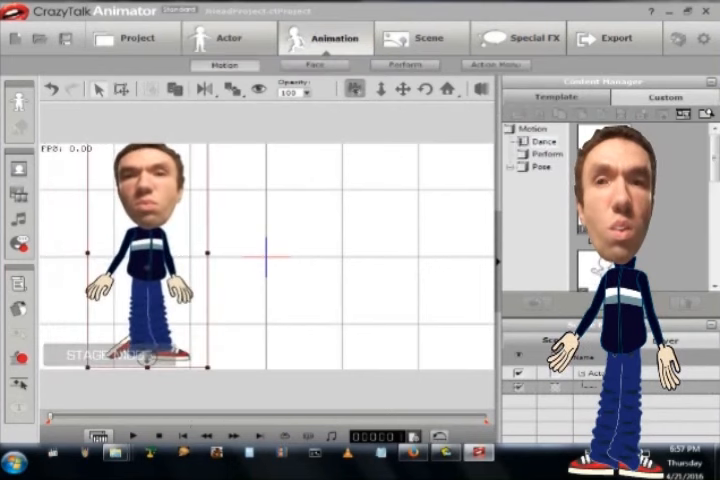
- Save the character with its custom head as a project file
{"action": "left_click", "coordinate": [534, 128]}
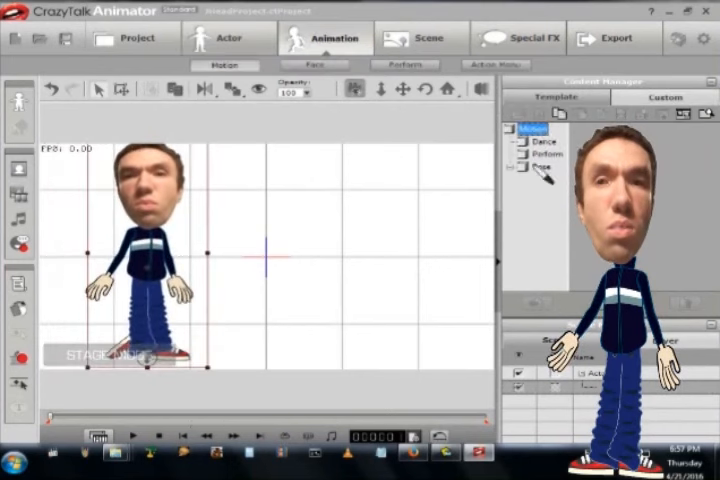
{"action": "left_click", "coordinate": [512, 166]}
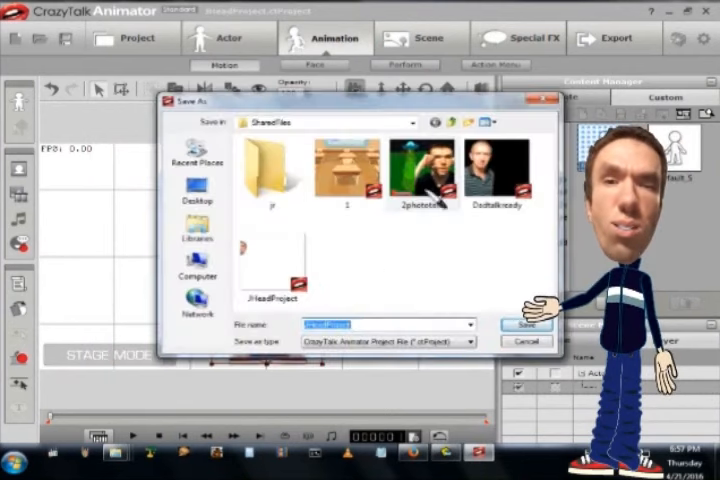
{"action": "left_click", "coordinate": [528, 324]}
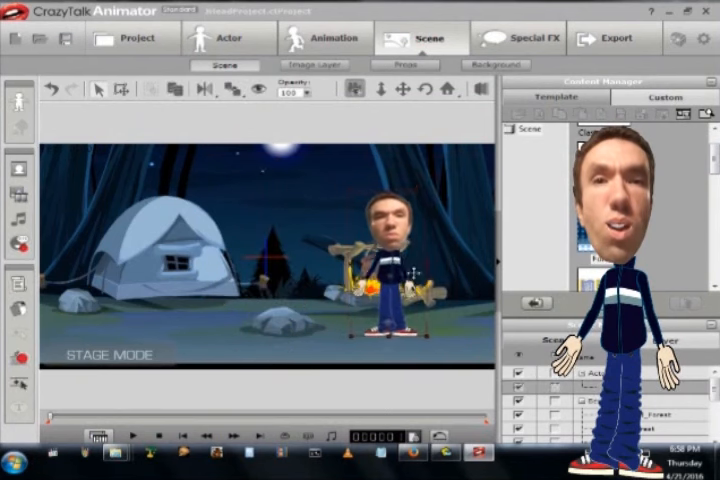
- Load the night campsite scene and add a stock character from the Actor > Character templates
{"action": "left_click", "coordinate": [228, 38]}
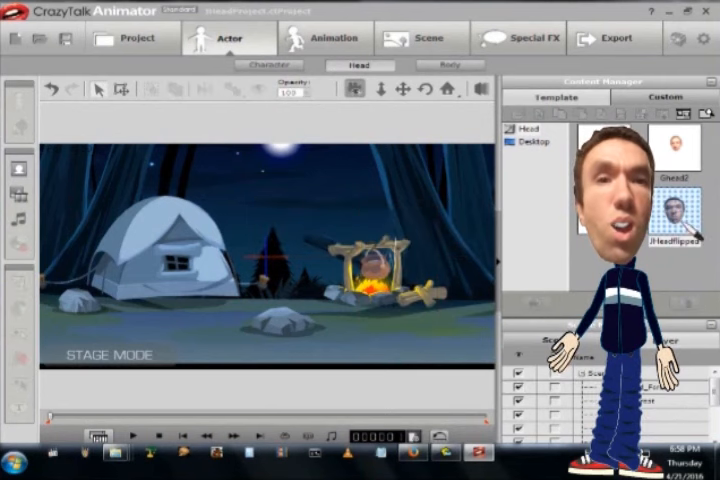
{"action": "left_click", "coordinate": [268, 64]}
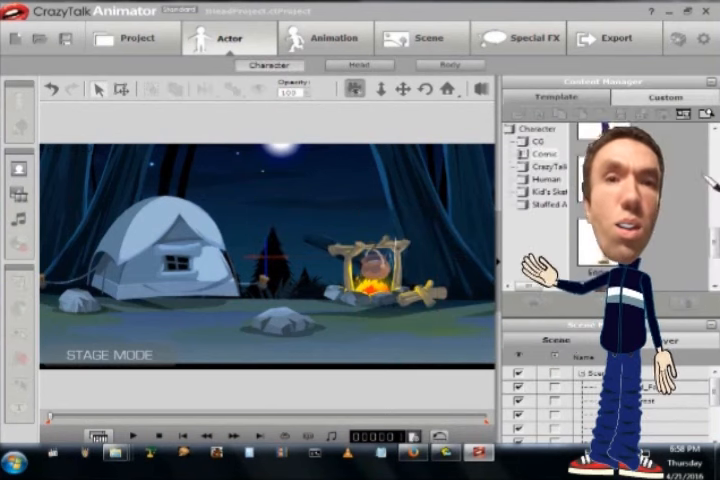
{"action": "left_click", "coordinate": [358, 64]}
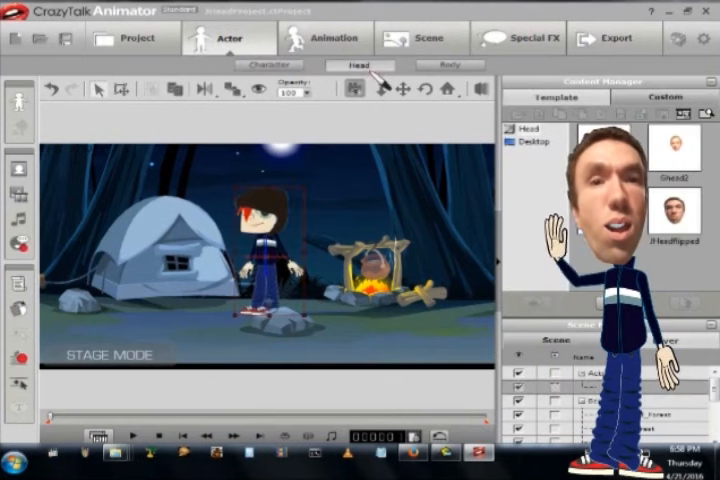